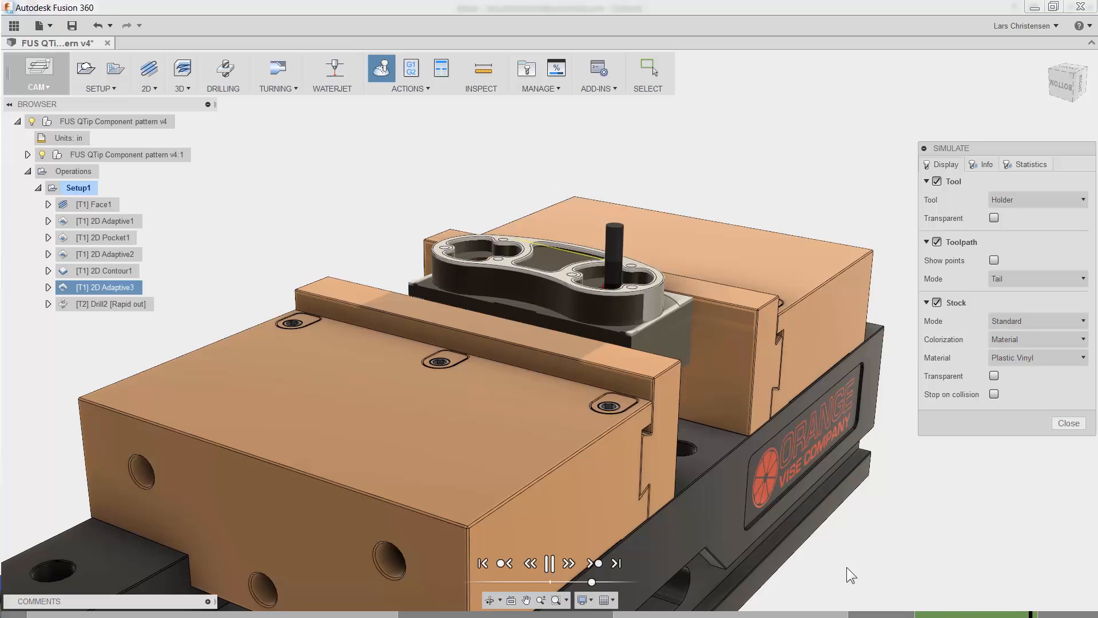
- Pause the single-part simulation and close Simulate to view the double vise
click(550, 562)
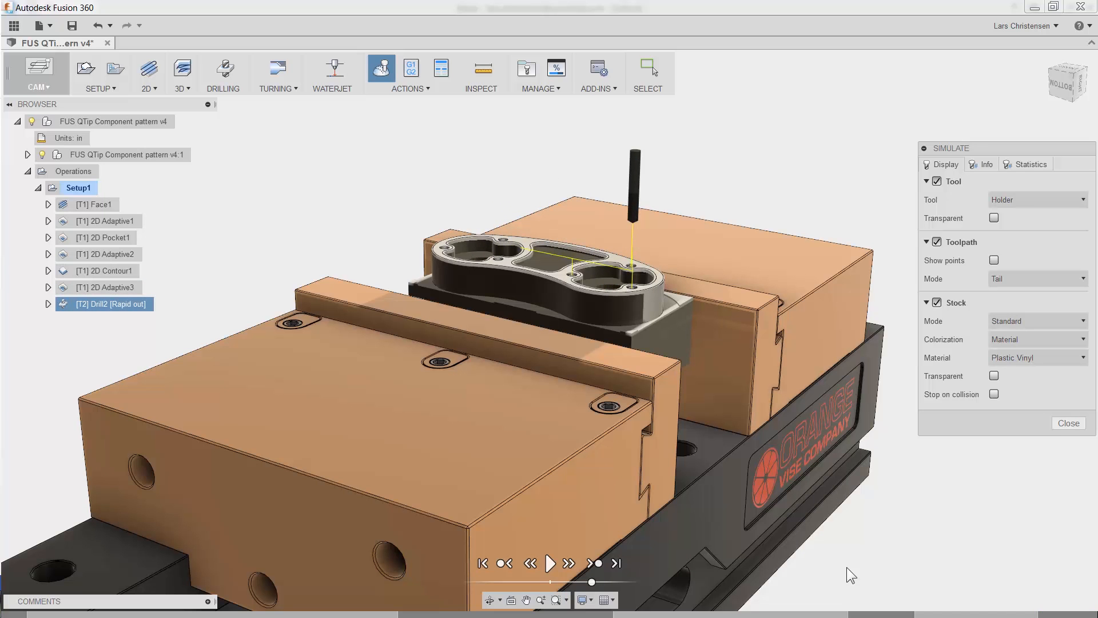
click(1067, 424)
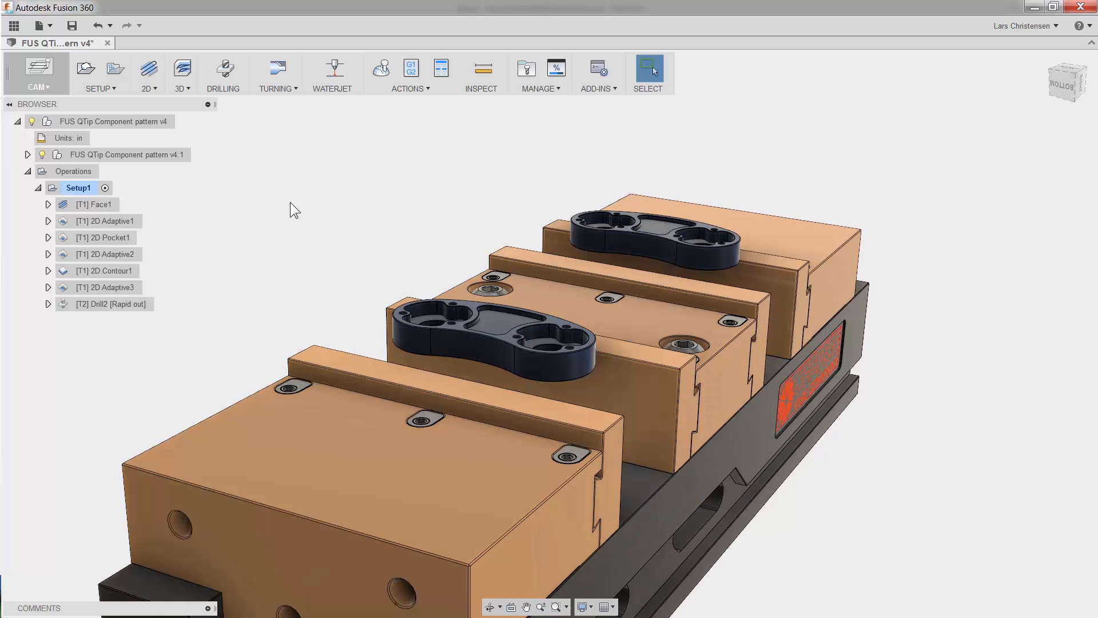
mouse_move(90, 225)
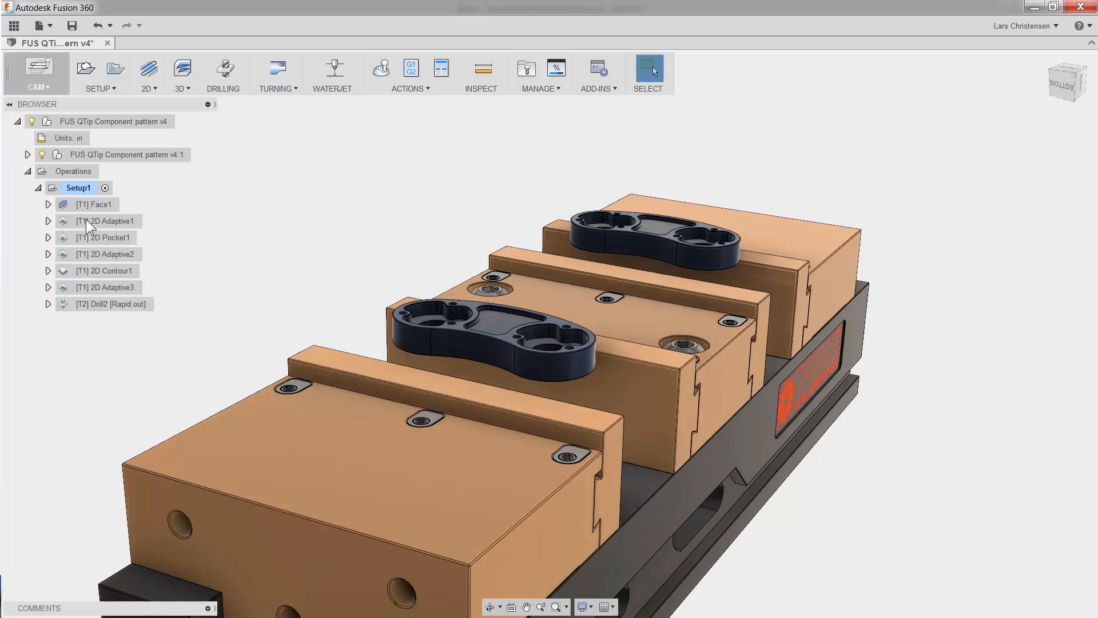
- Select Face1 through Drill2 in Setup1 and add them to a new pattern
click(95, 203)
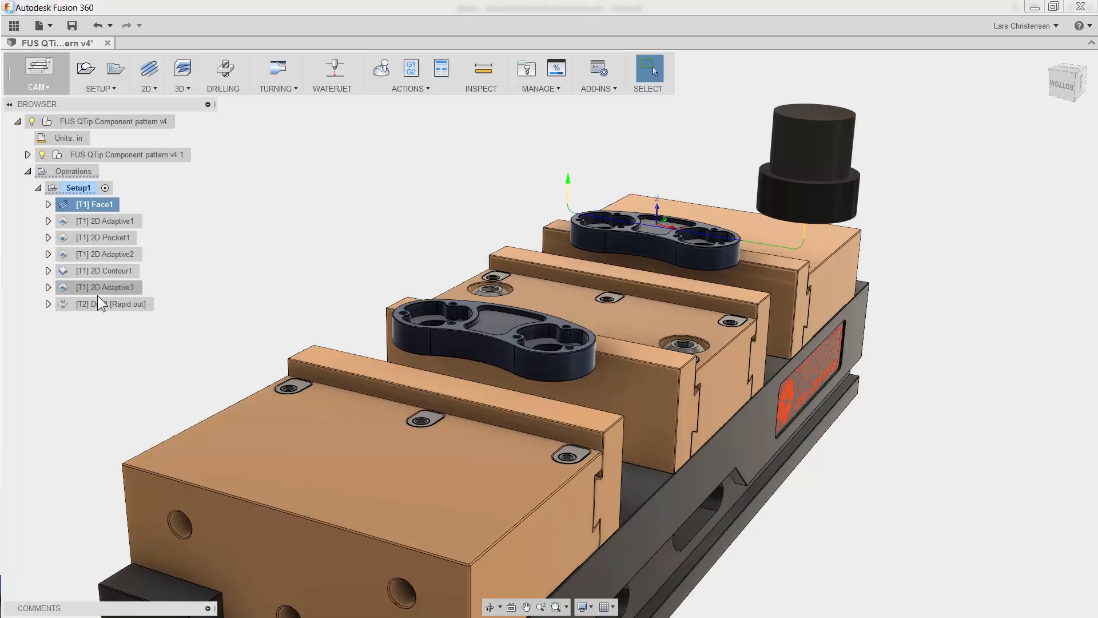
click(105, 304)
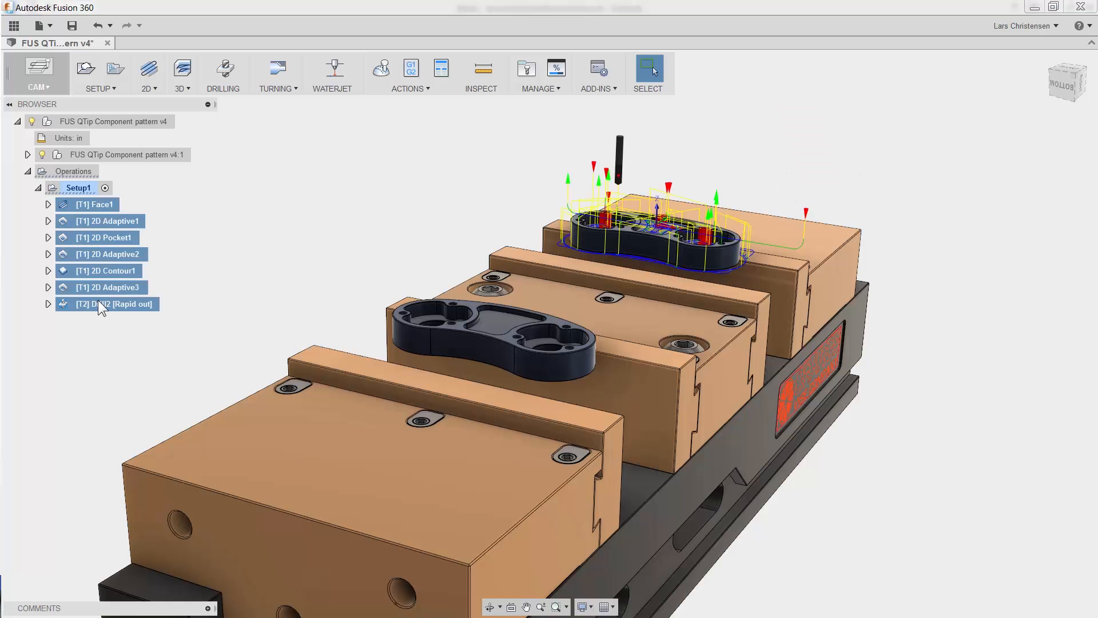
right_click(106, 303)
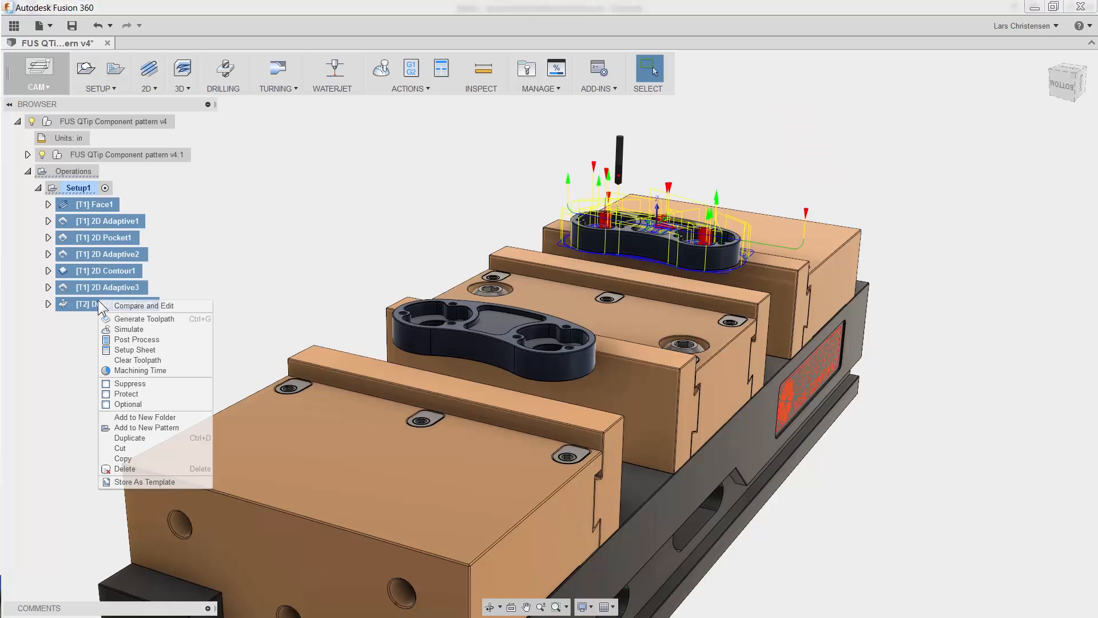
mouse_move(138, 428)
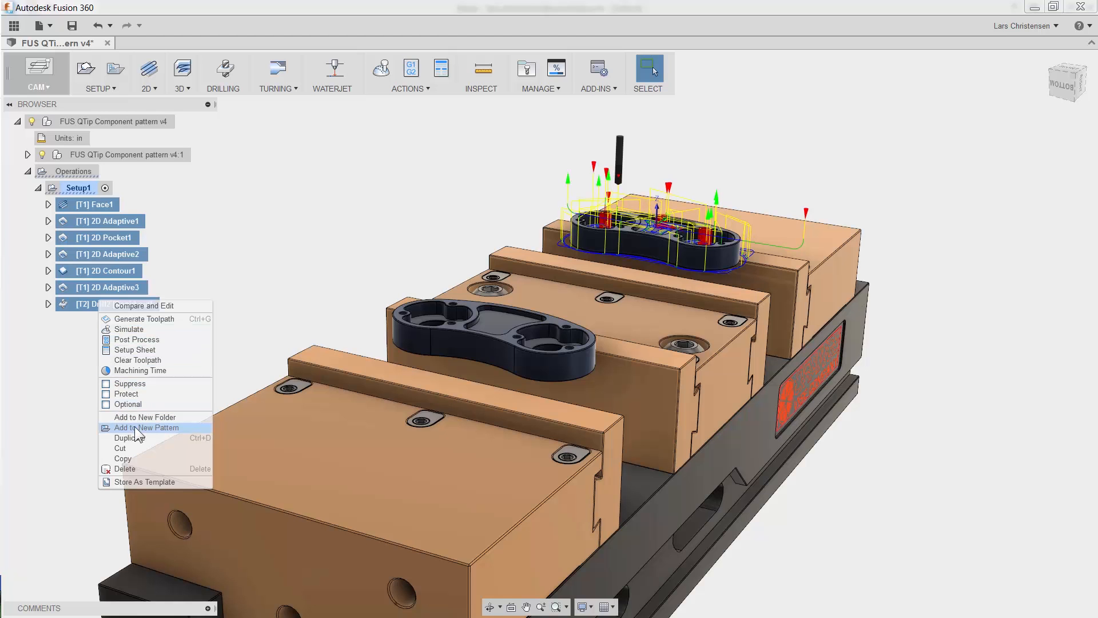
click(146, 427)
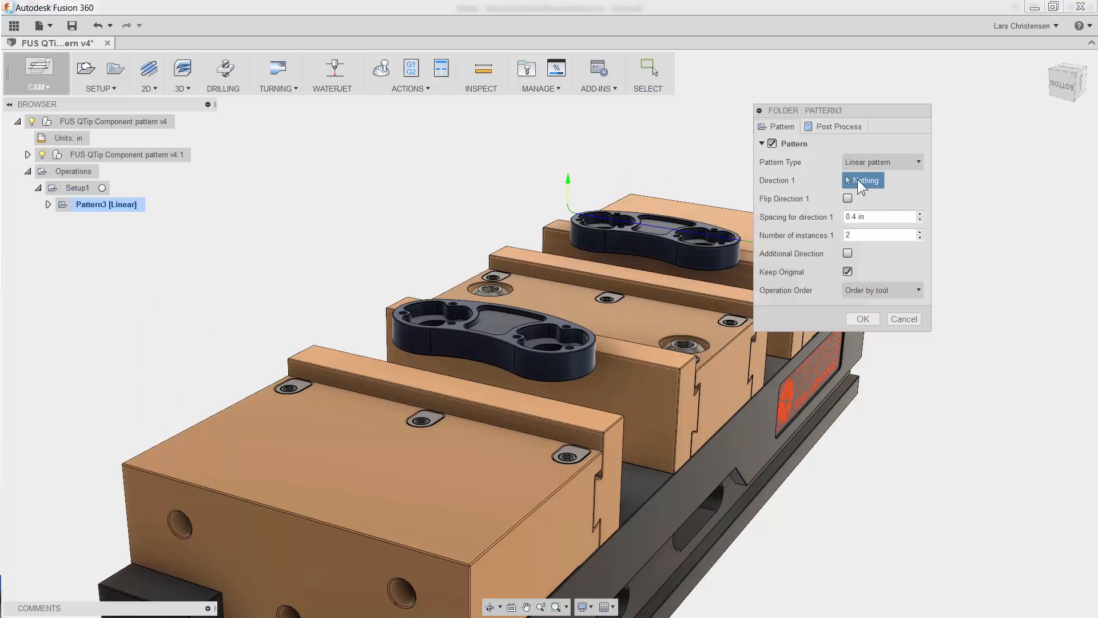
- Change Pattern3's pattern type from linear to Component pattern
click(880, 162)
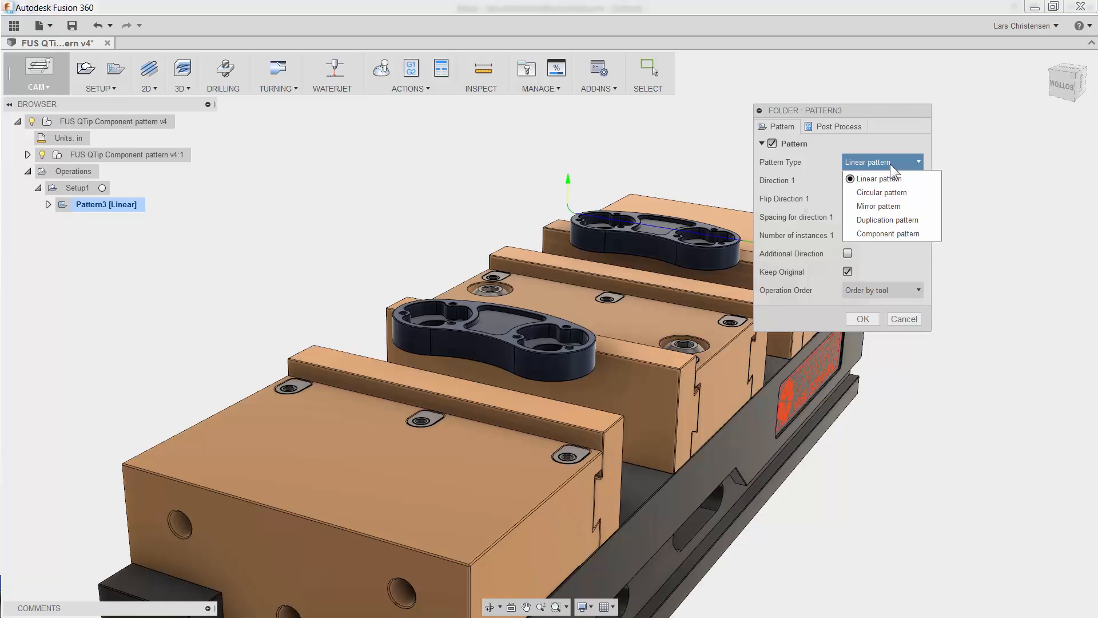
mouse_move(888, 233)
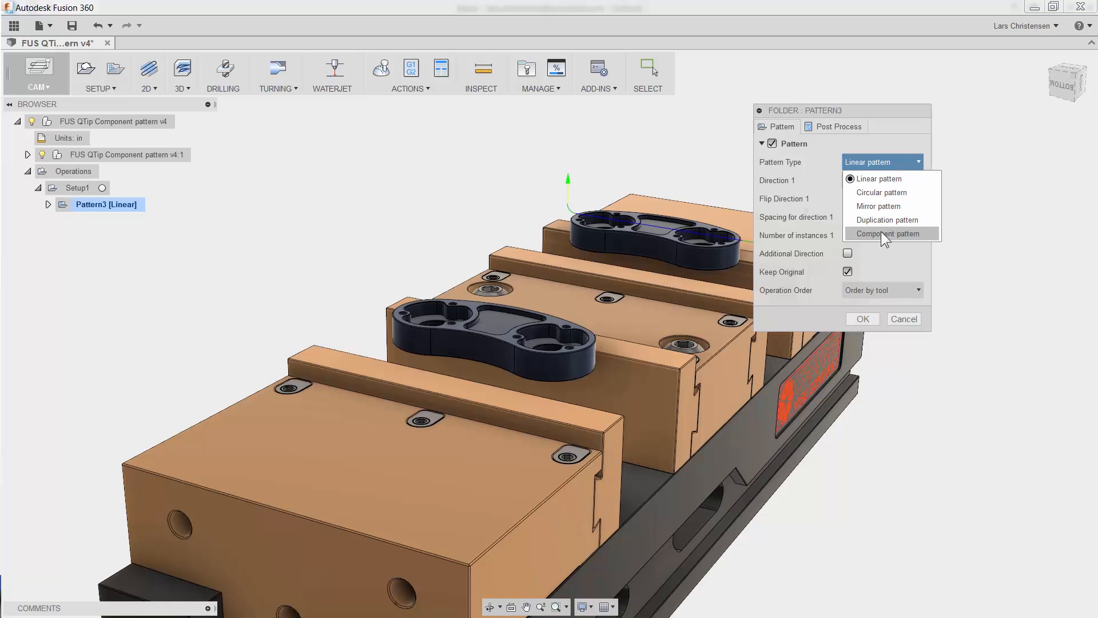
click(890, 234)
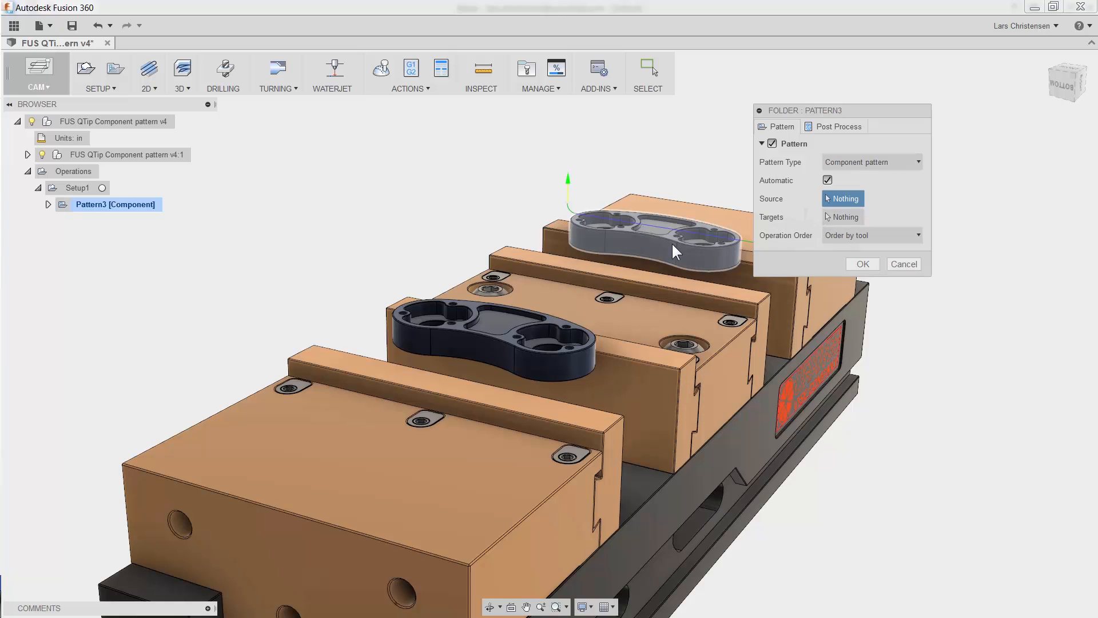
mouse_move(676, 251)
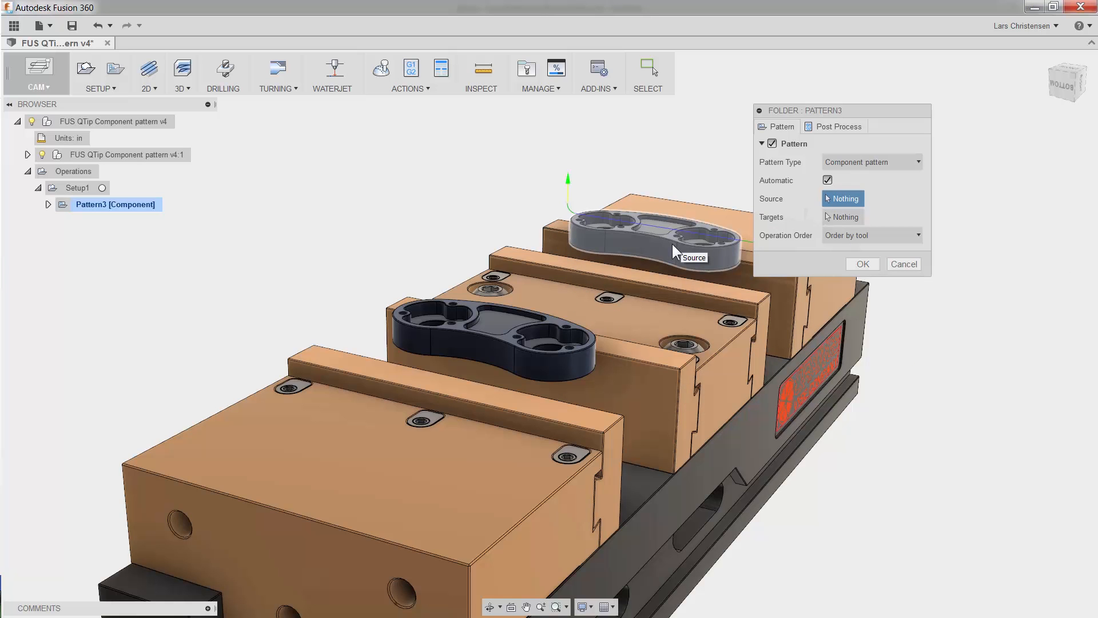
- Set the back part as the pattern source with automatic targets and confirm
click(645, 231)
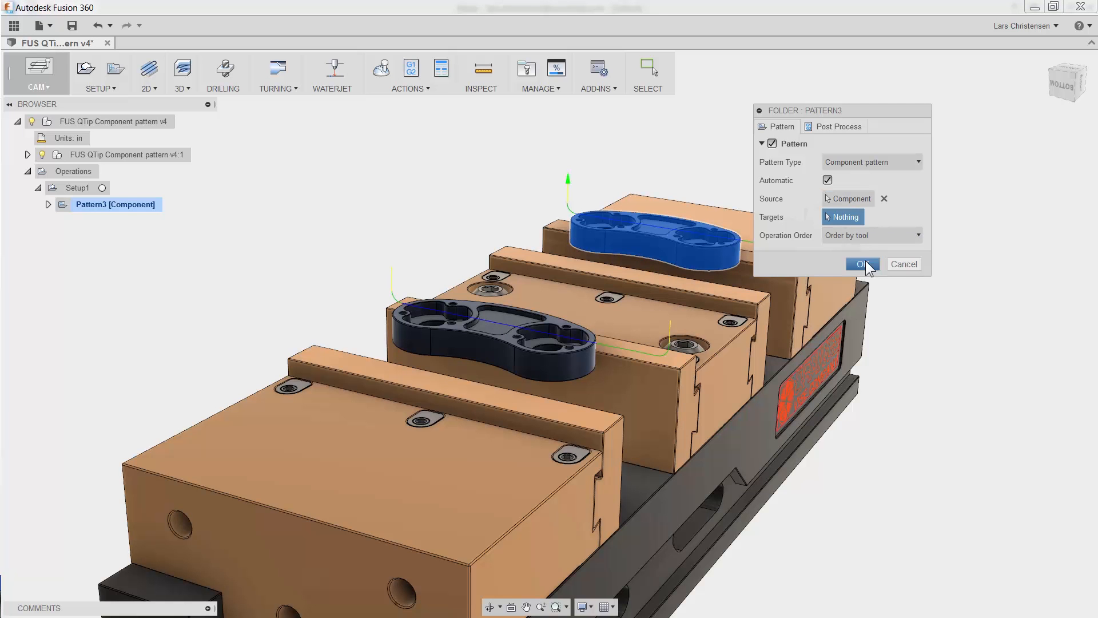
click(862, 264)
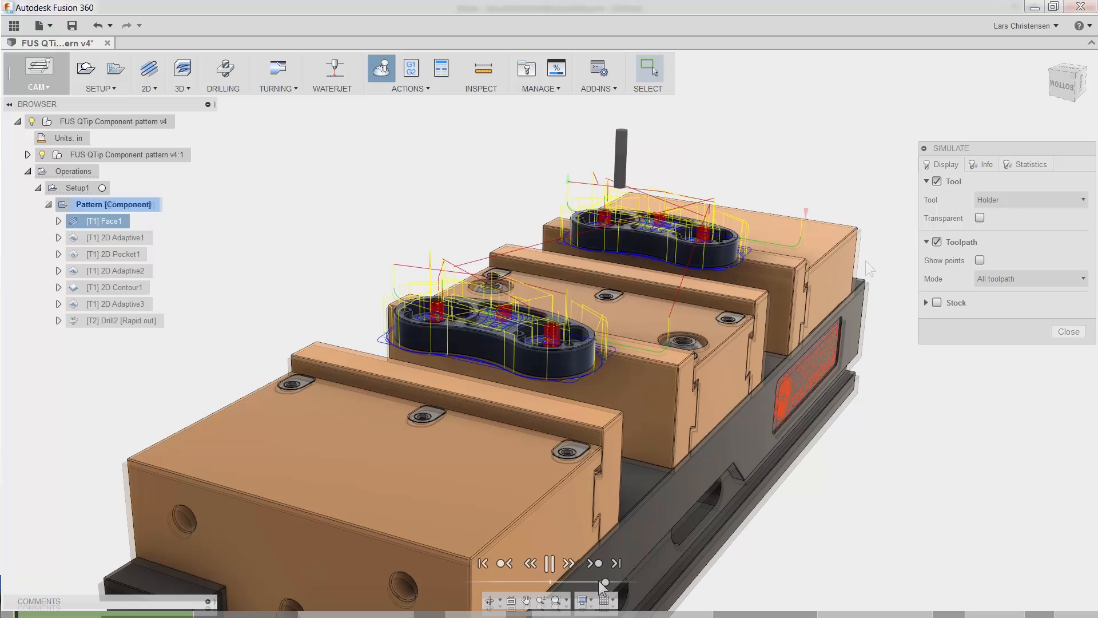